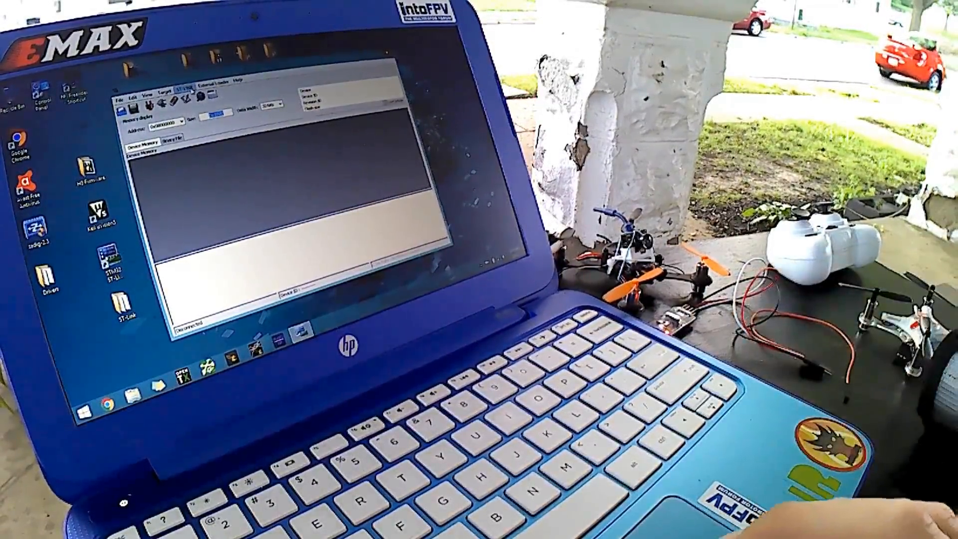
# Start the ST-Link firmware upgrade from the ST-LINK menu and wait for success.
pyautogui.click(182, 84)
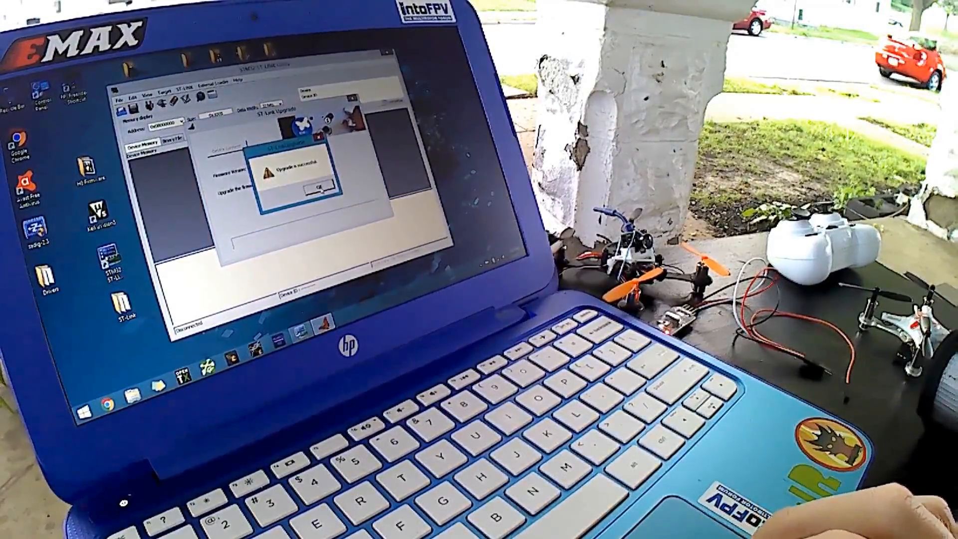
# Acknowledge the 'Upgrade is successful' notice with OK.
pyautogui.click(312, 186)
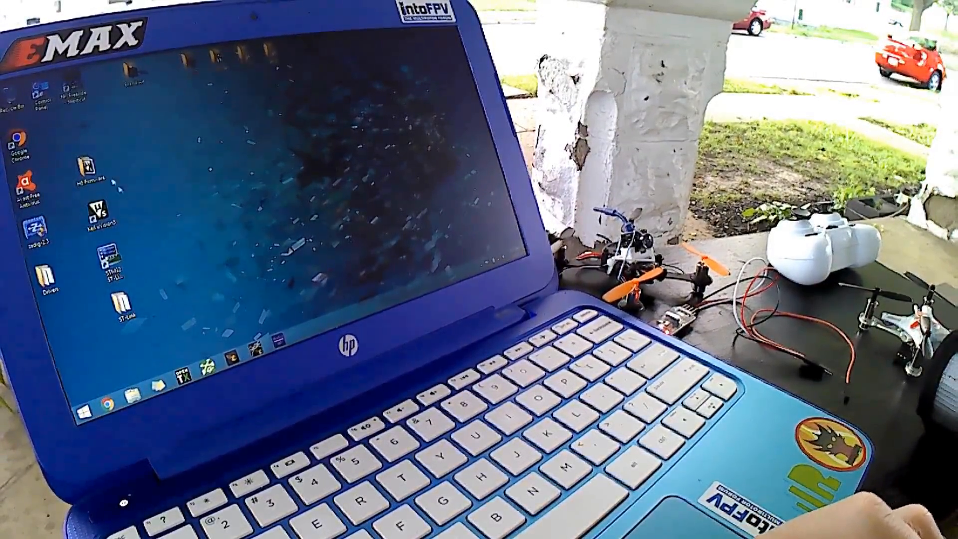
# Open the desktop firmware folder and select the flasher shortcut inside it.
pyautogui.doubleClick(86, 177)
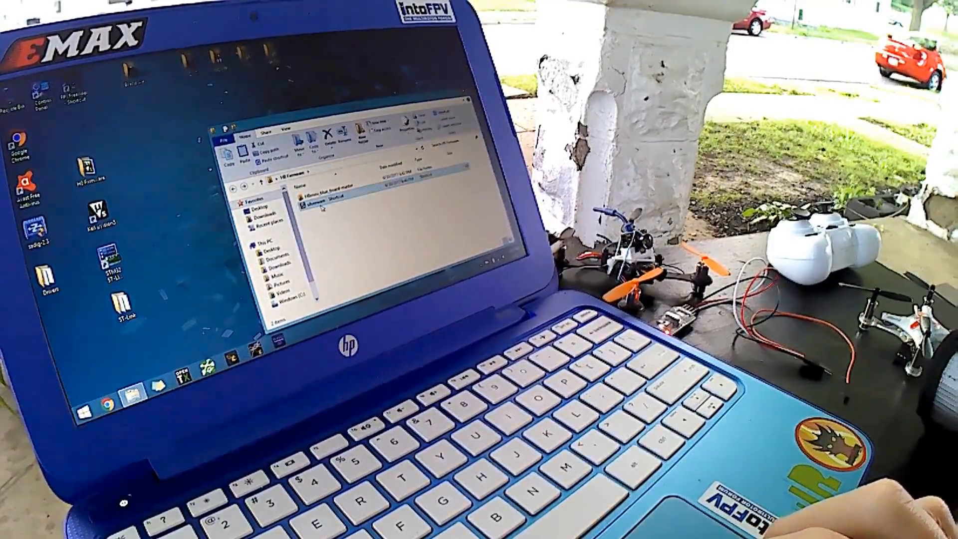
pyautogui.click(320, 197)
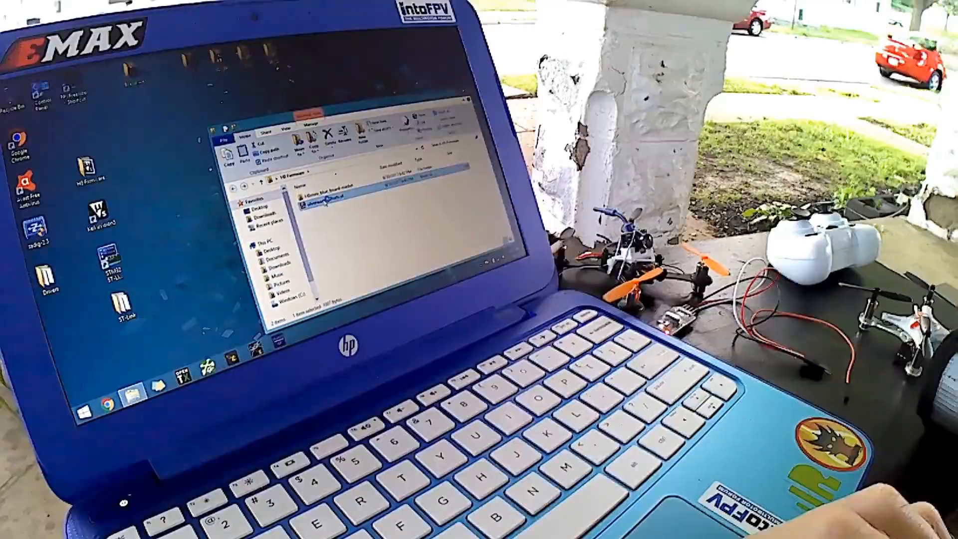